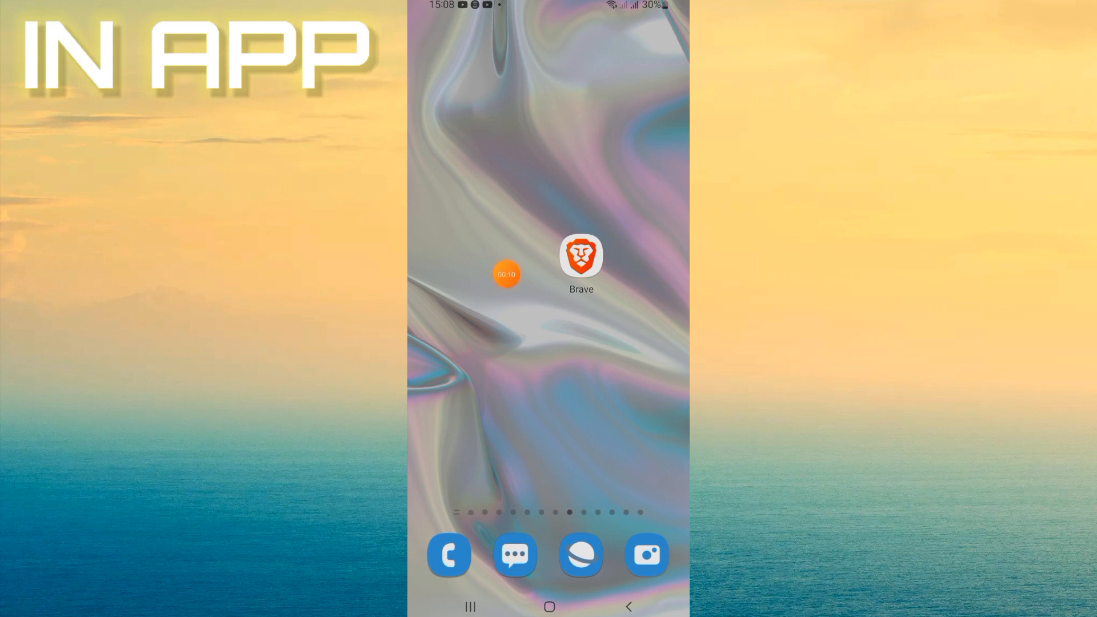
Step: Launch Brave from the home screen and go to Settings via the three-dot menu
{"action": "left_click", "coordinate": [580, 256]}
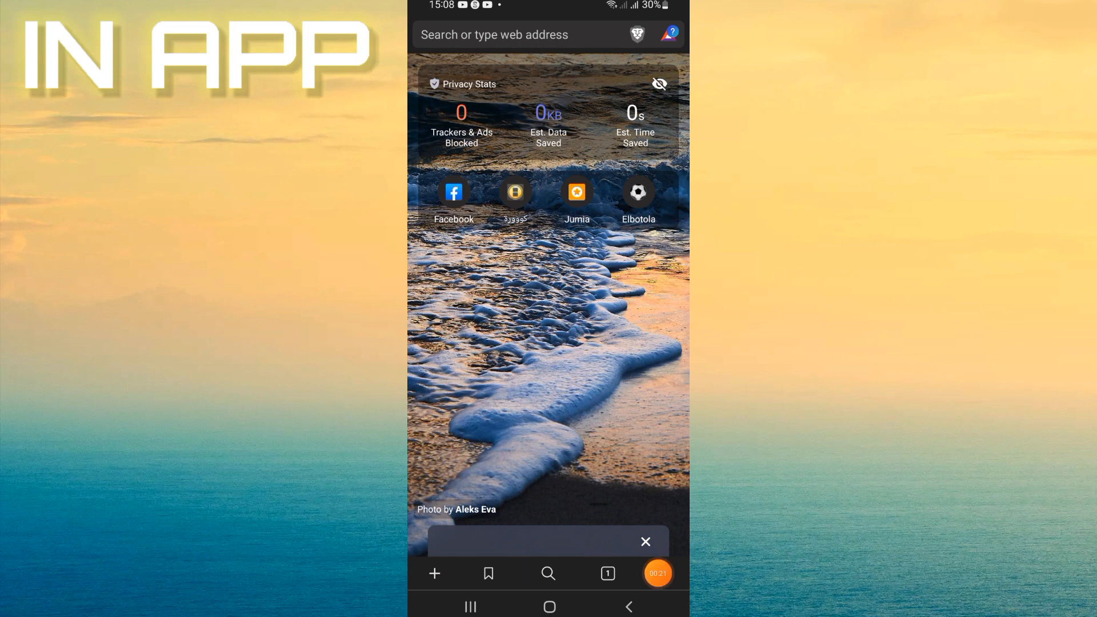
{"action": "left_click", "coordinate": [660, 573]}
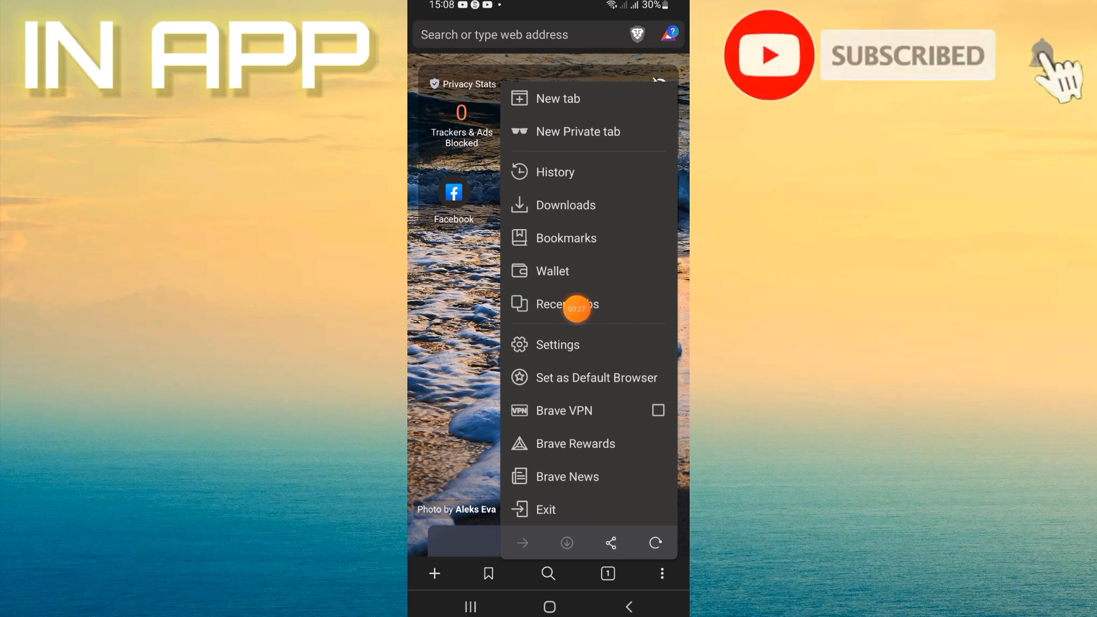
{"action": "left_click", "coordinate": [558, 343]}
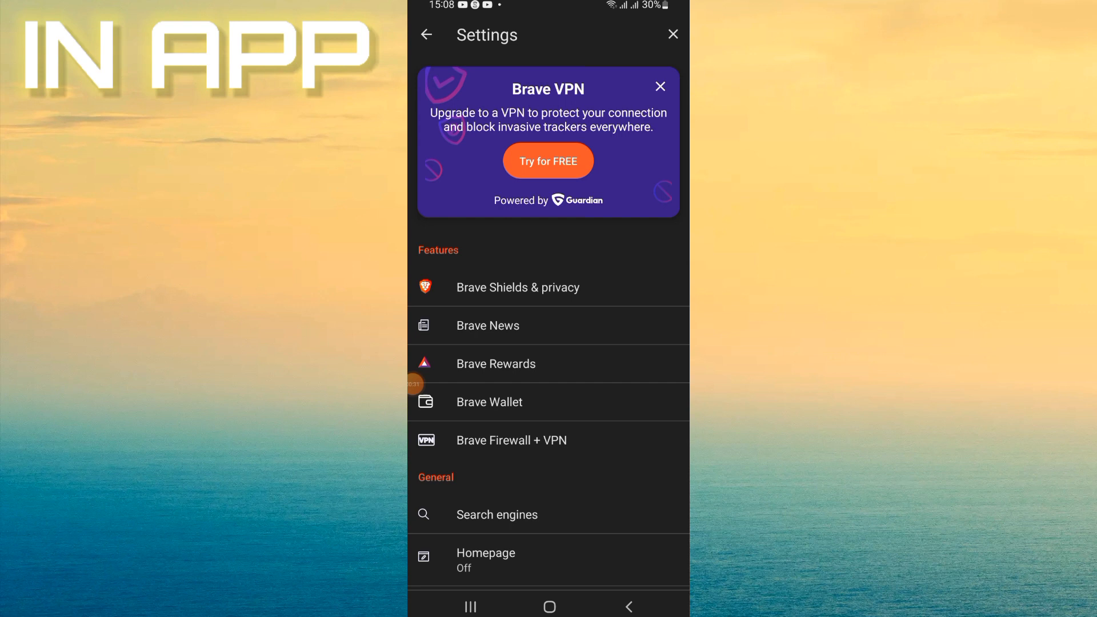
Step: Scroll down the Settings list to Downloads, showing the download location option
{"action": "scroll", "scroll_direction": "down", "scroll_amount": 3}
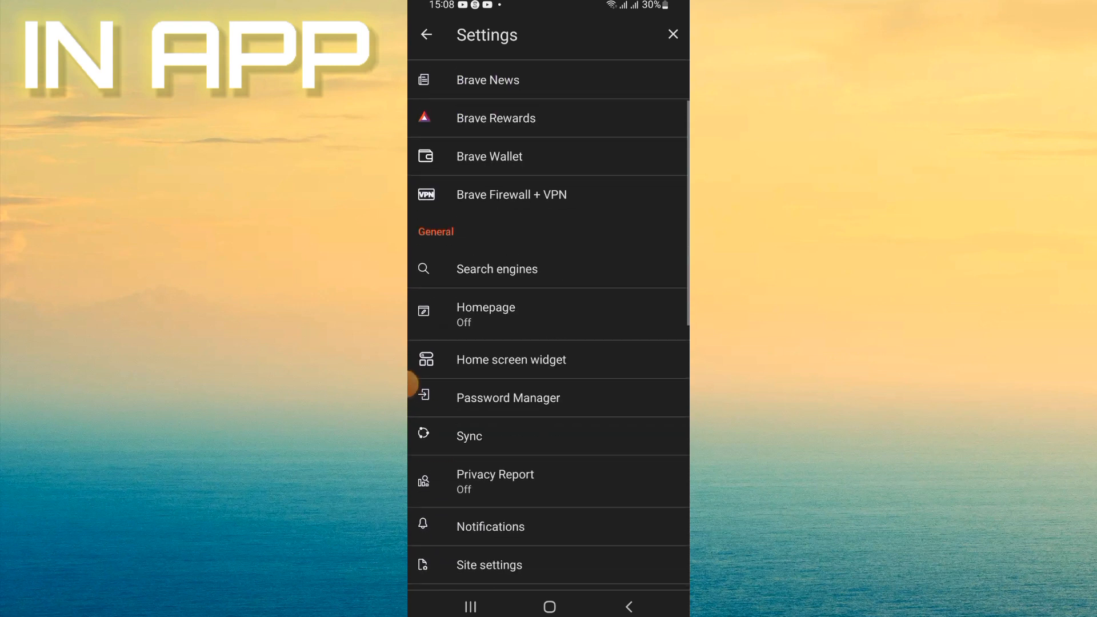
{"action": "scroll", "scroll_direction": "down", "scroll_amount": 3}
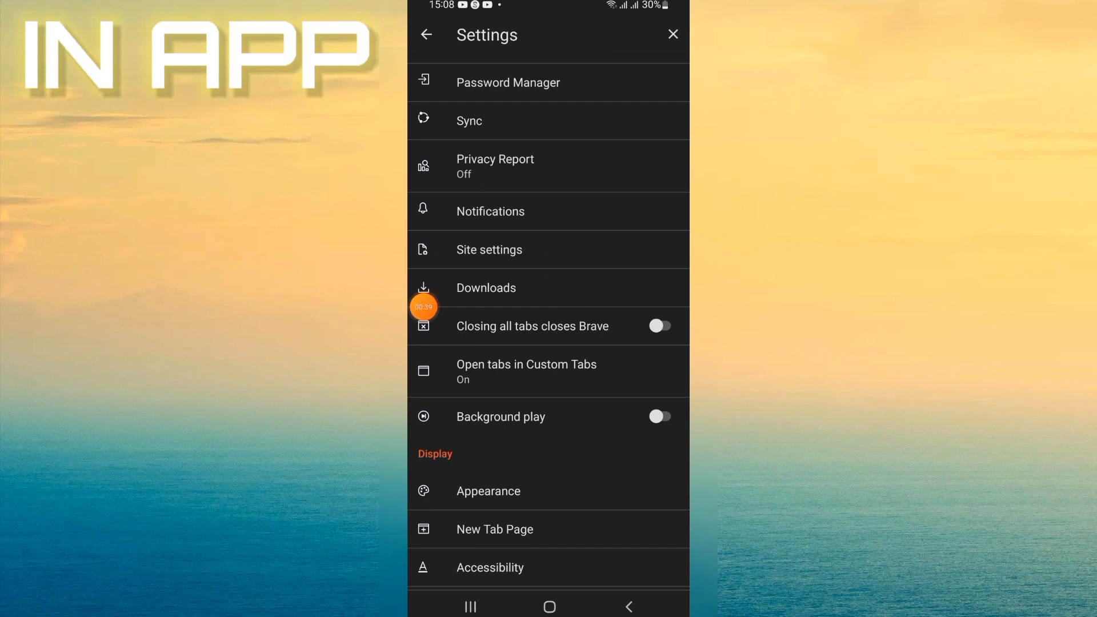
{"action": "left_click", "coordinate": [486, 288]}
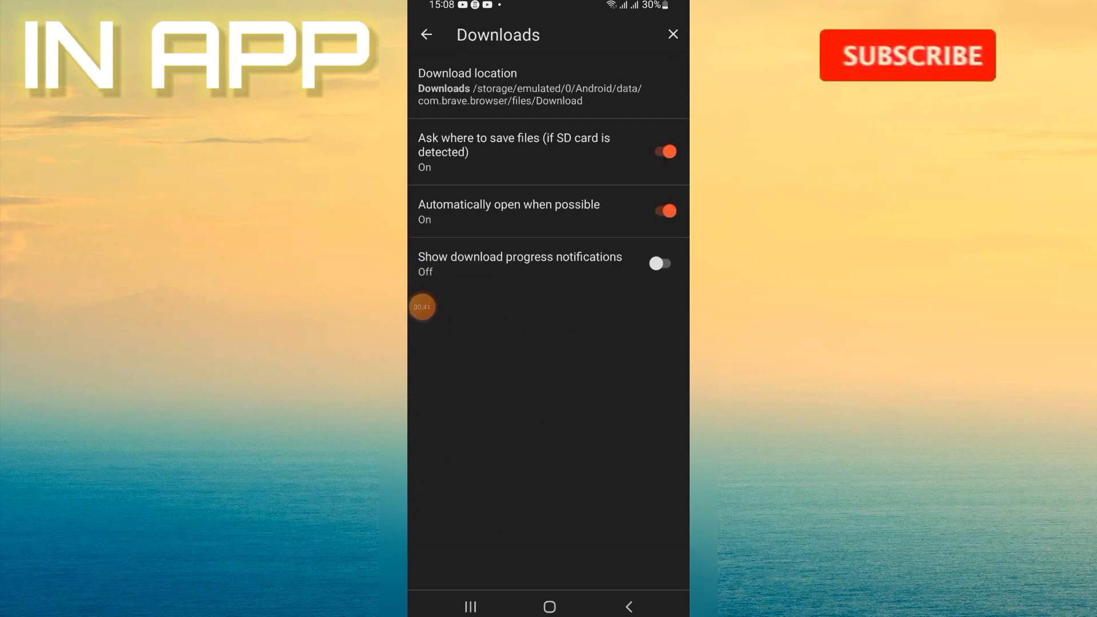